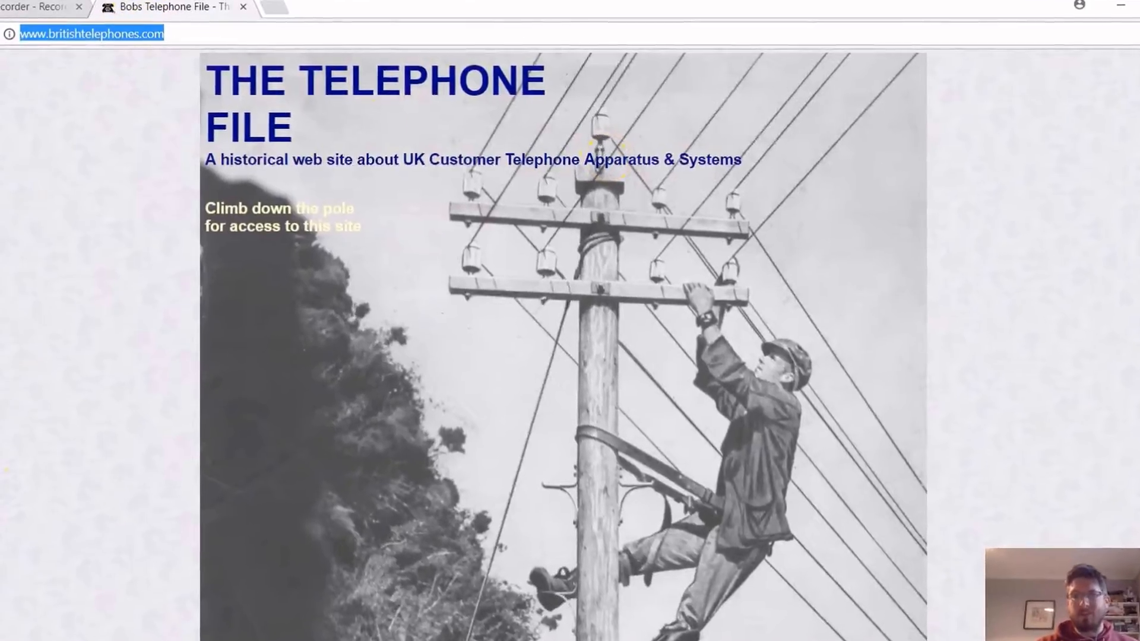
# Scroll through the Telephone No. 746 & 8746 page's photos, history and engineering notes.
pyautogui.scroll(-3)
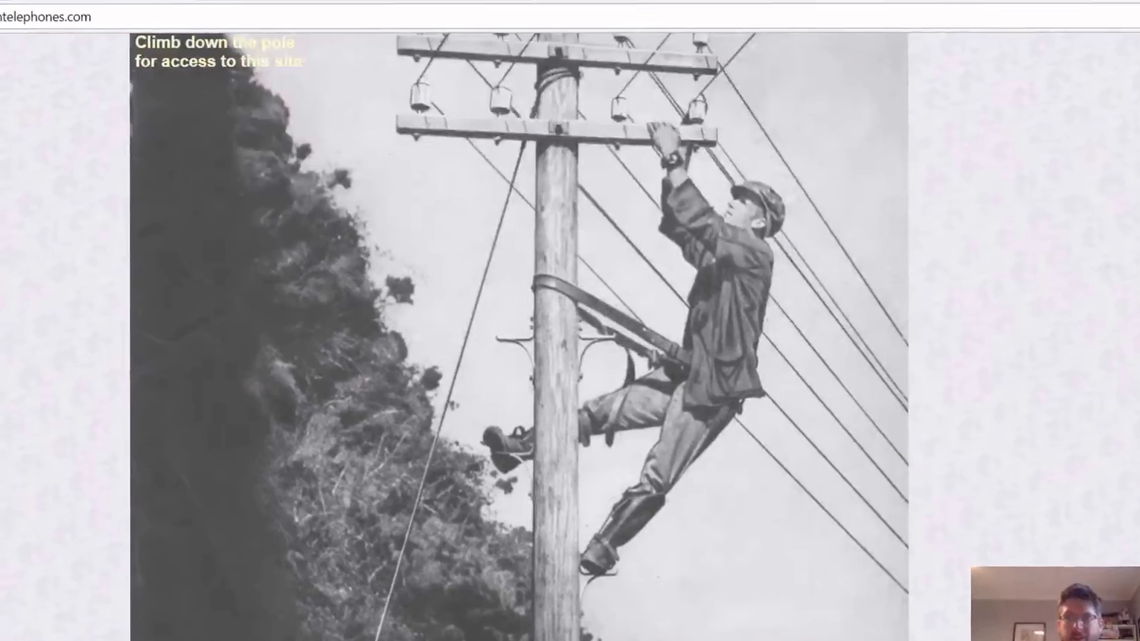
pyautogui.scroll(-3)
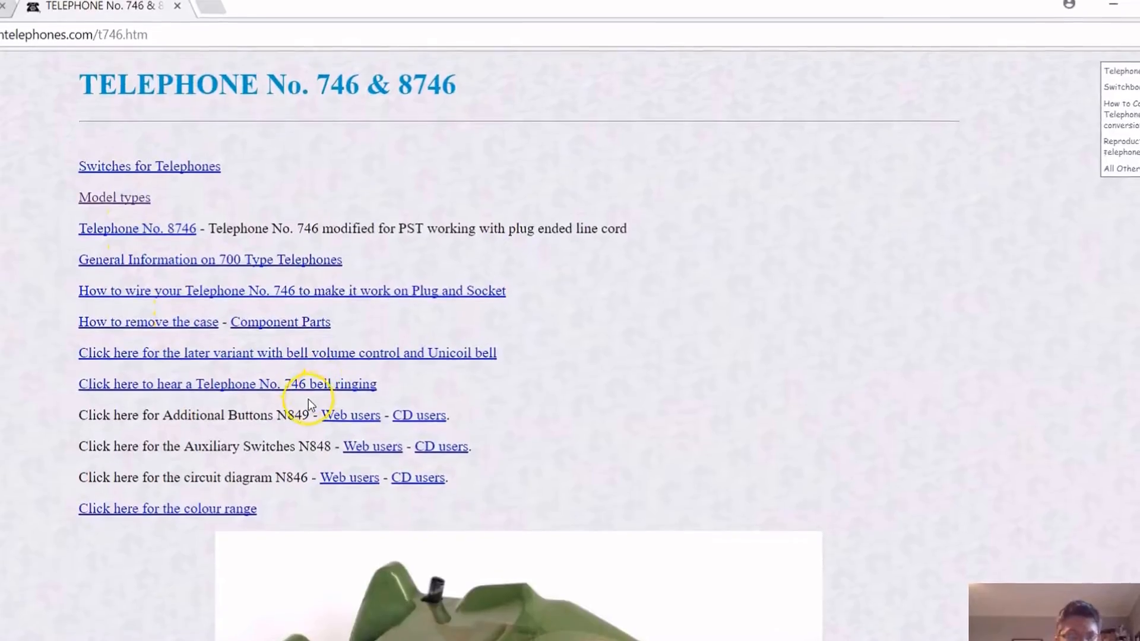
pyautogui.scroll(-3)
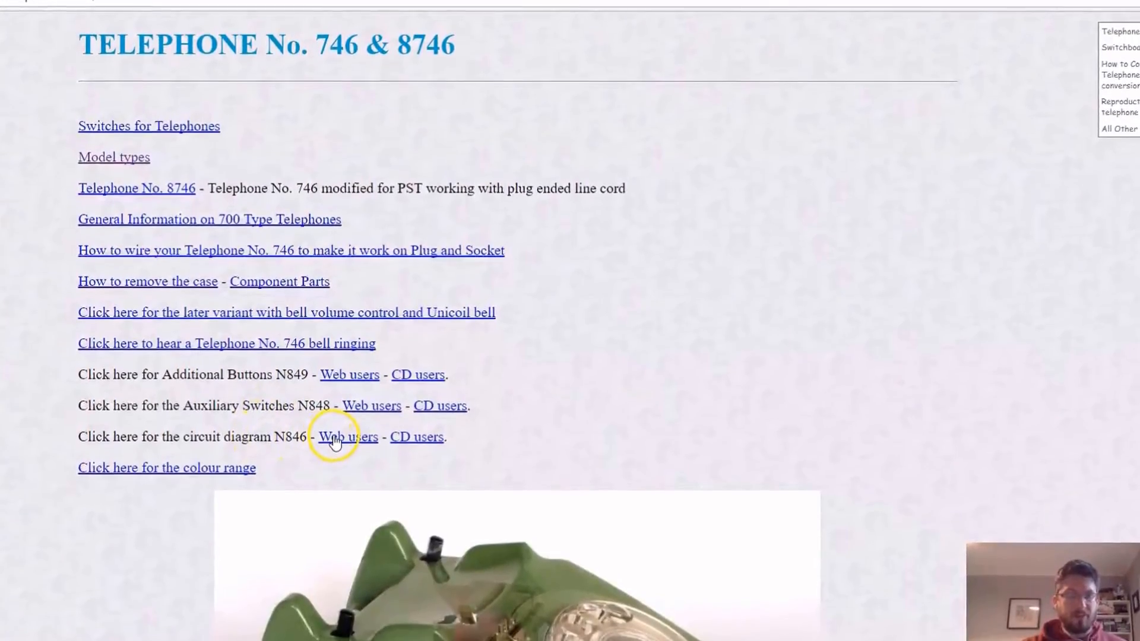
pyautogui.scroll(-3)
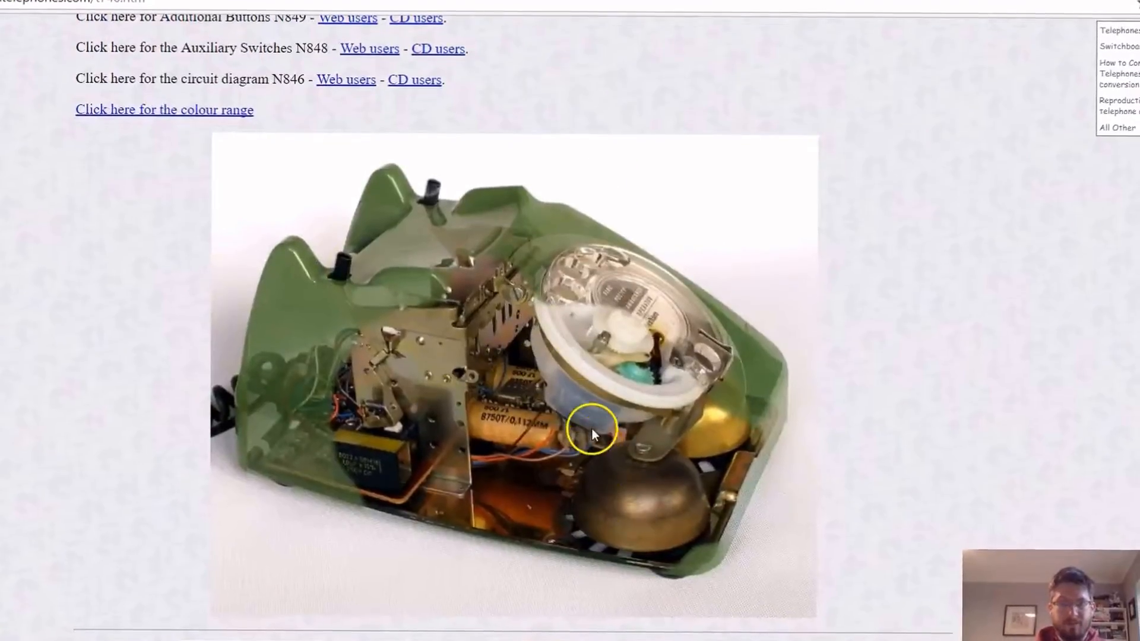
pyautogui.scroll(-3)
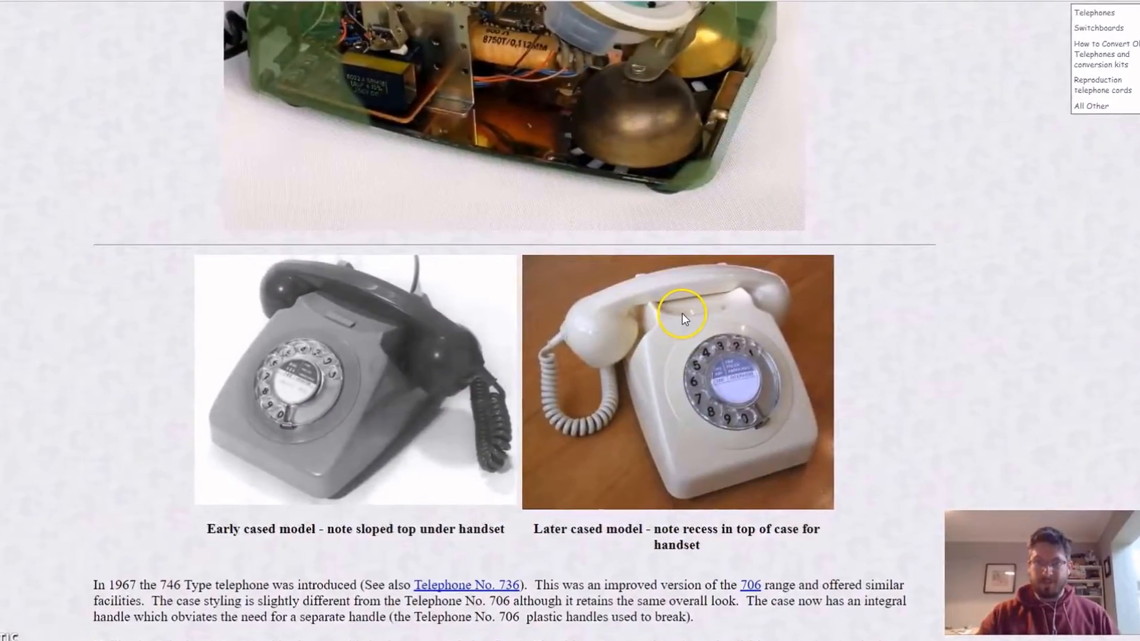
pyautogui.scroll(-3)
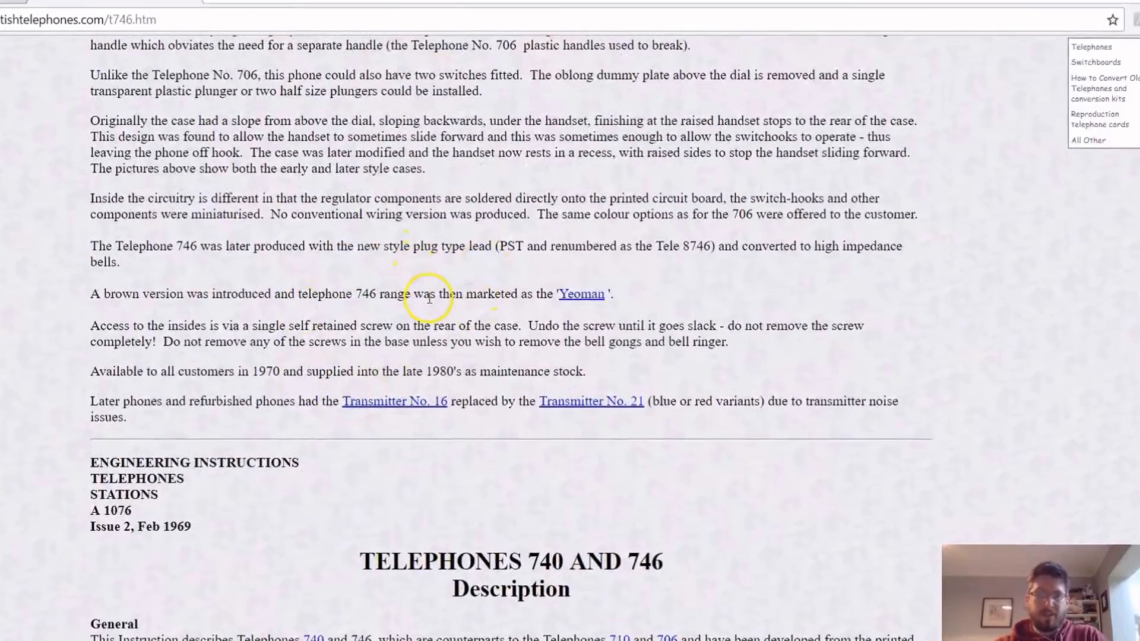
pyautogui.scroll(-3)
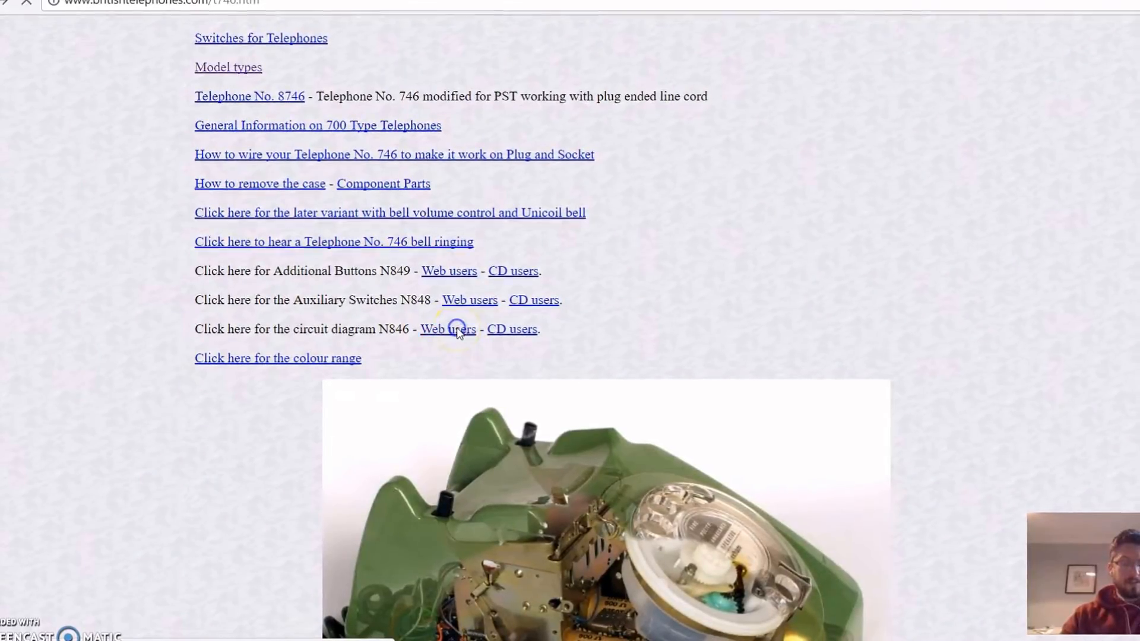
# View the N846 circuit diagram PDF for the 746F/746R and scroll to its second page.
pyautogui.click(448, 329)
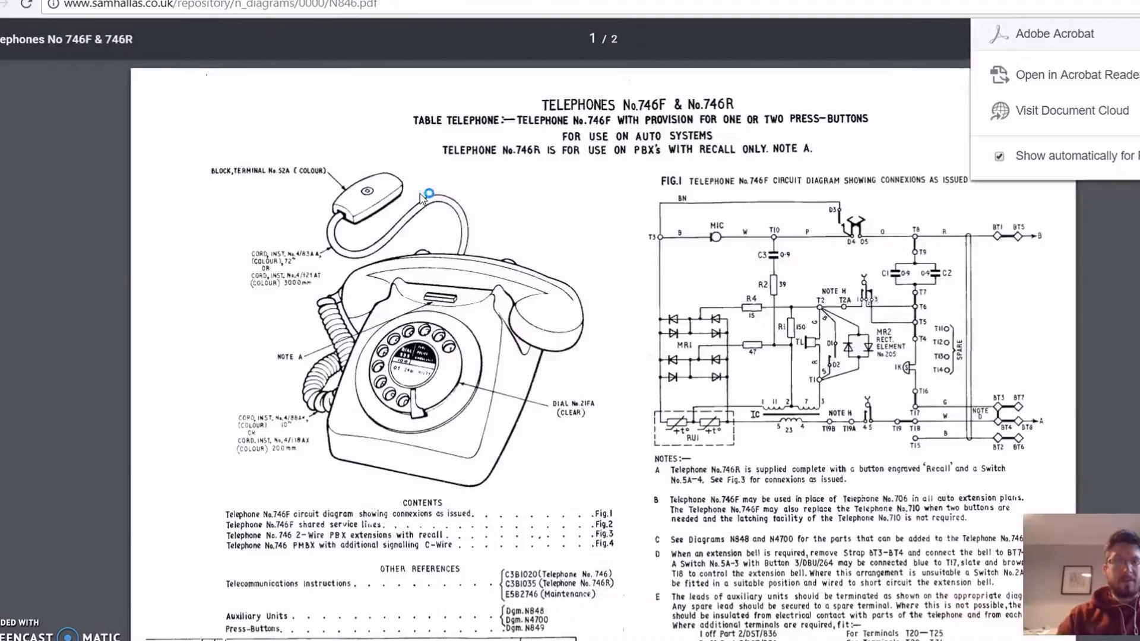
pyautogui.scroll(-3)
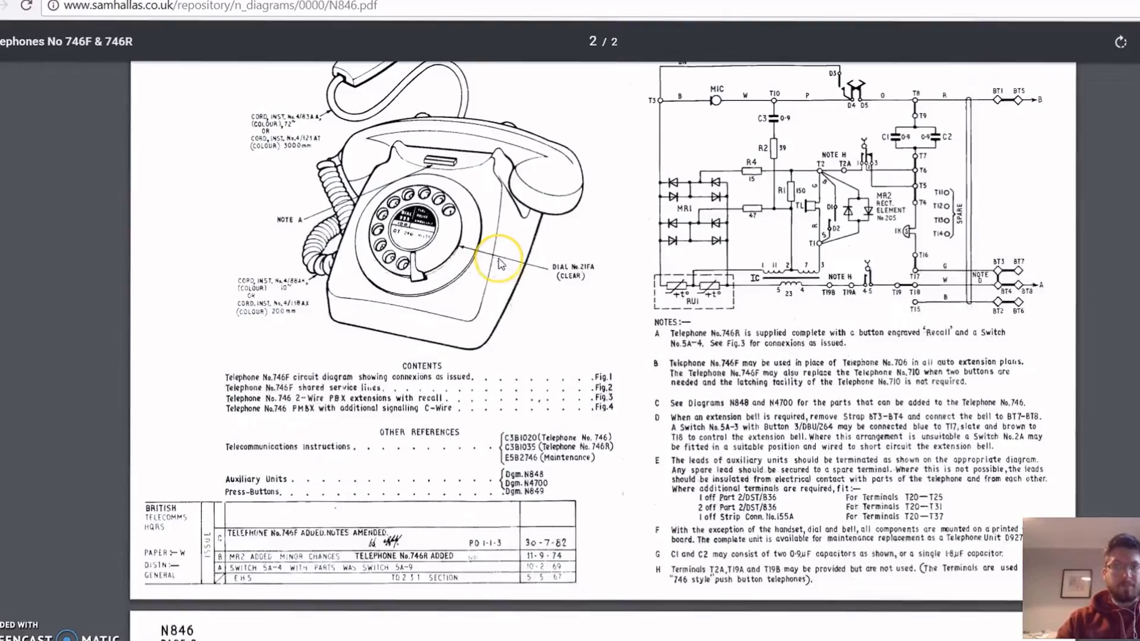
pyautogui.scroll(-3)
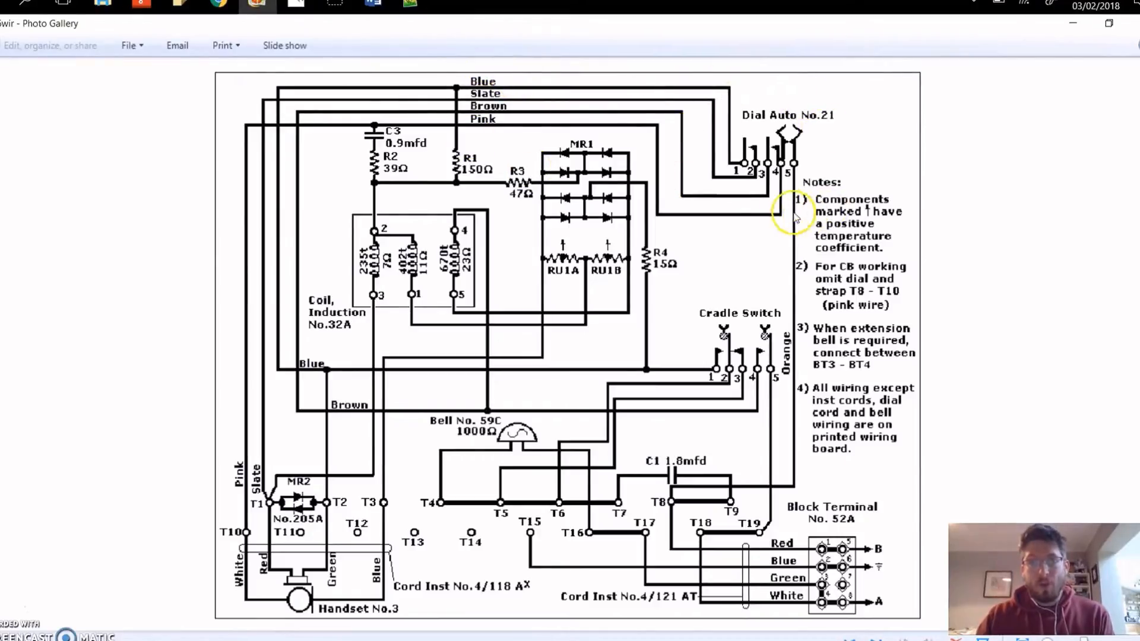
pyautogui.moveTo(785, 212)
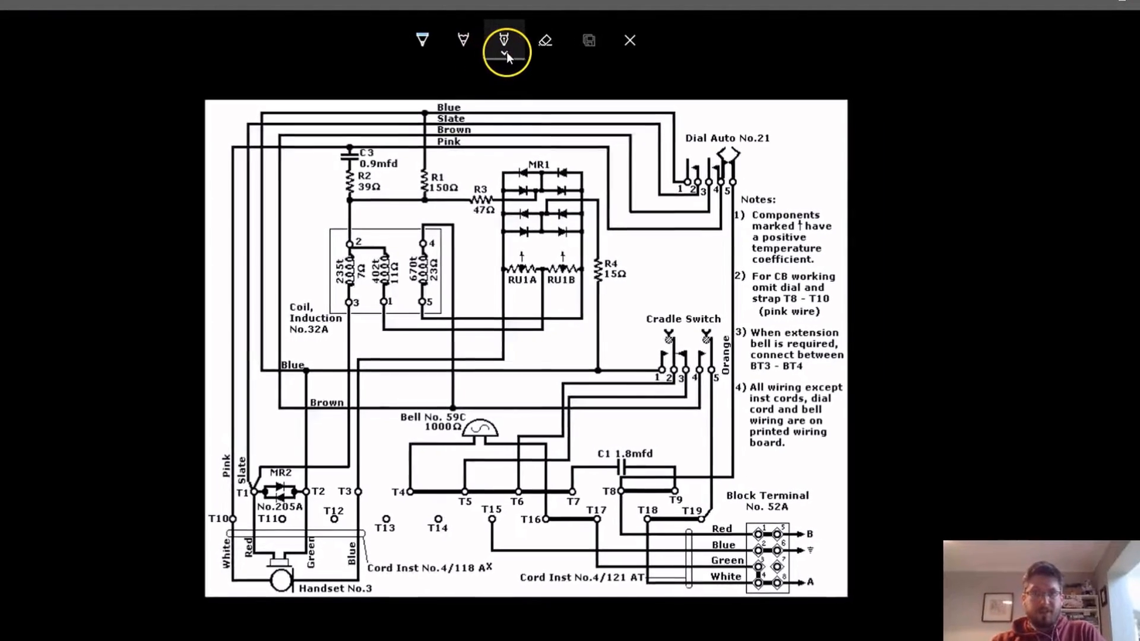
# Circle the Dial Auto No.21 contacts on the wiring diagram in red pen.
pyautogui.click(505, 40)
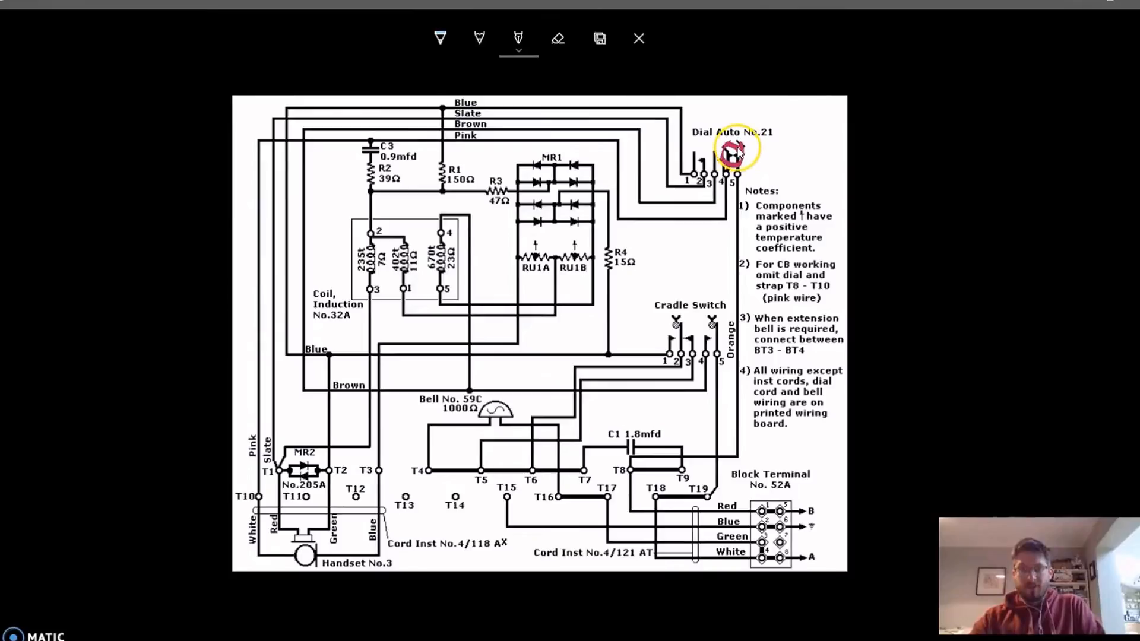
pyautogui.moveTo(734, 149); pyautogui.dragTo(792, 123)
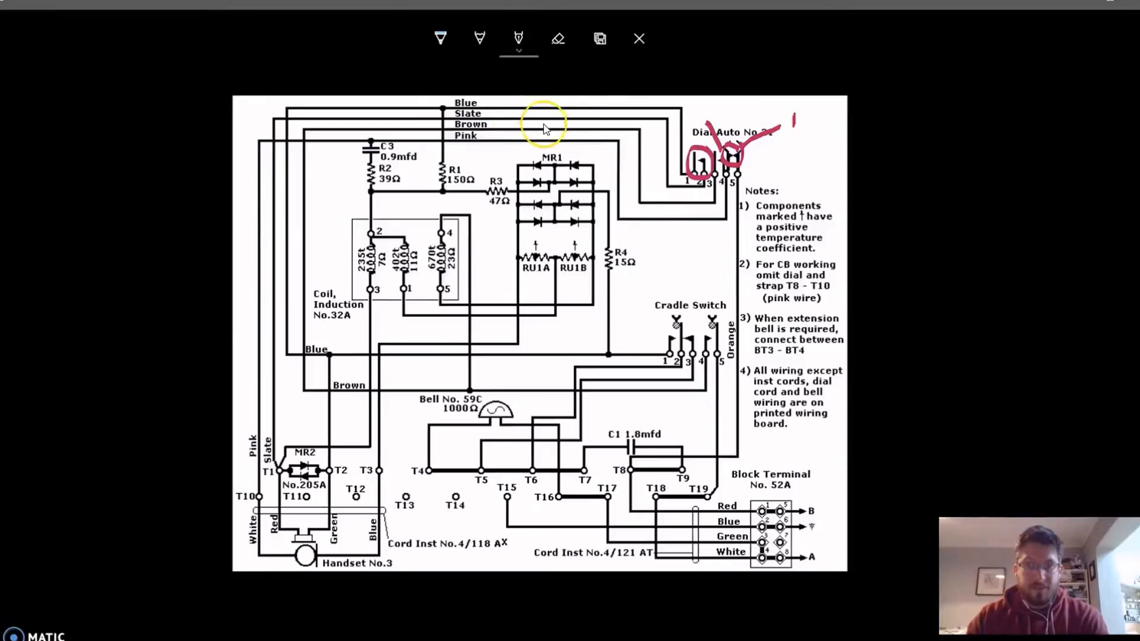
pyautogui.moveTo(731, 188)
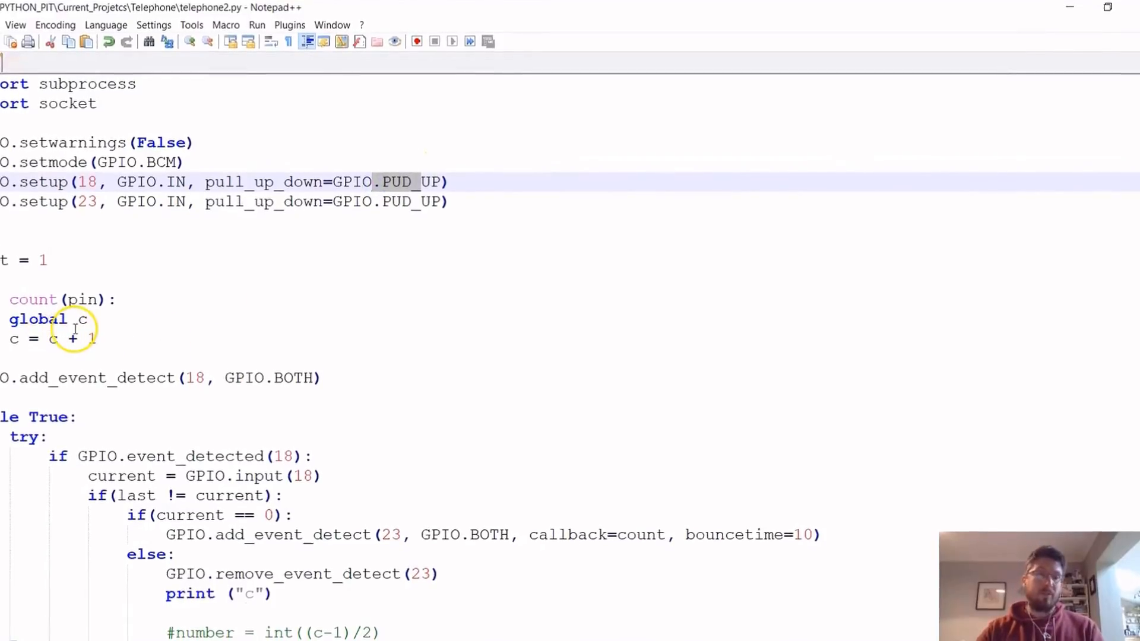
# Scroll telephone2.py down to the pin 23 callback that prints the dialled number.
pyautogui.scroll(-3)
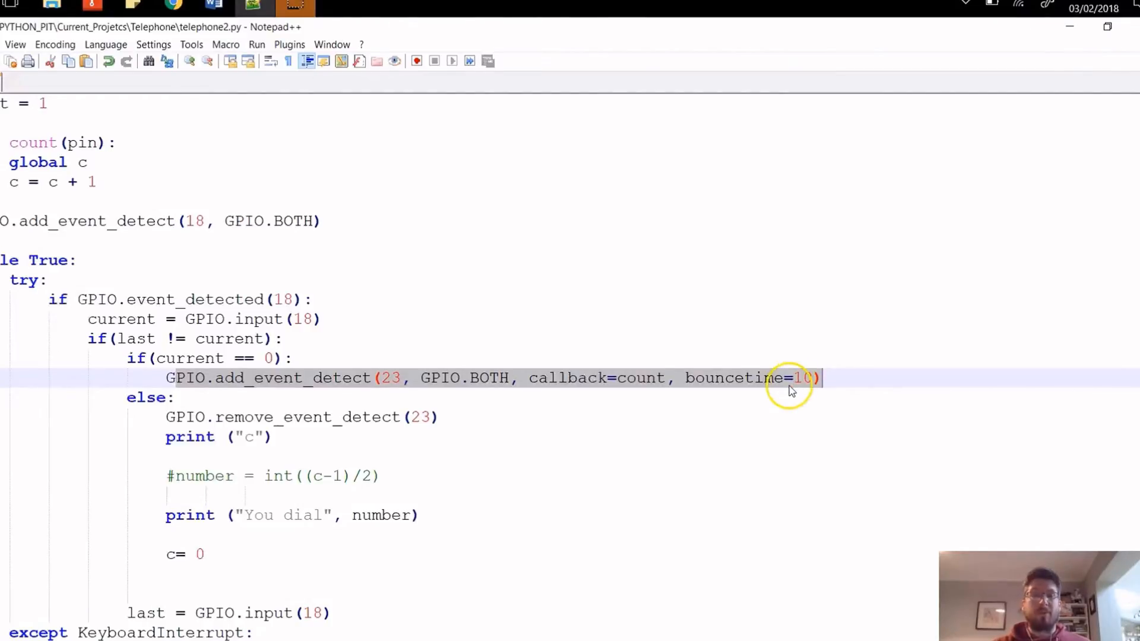
pyautogui.moveTo(361, 302)
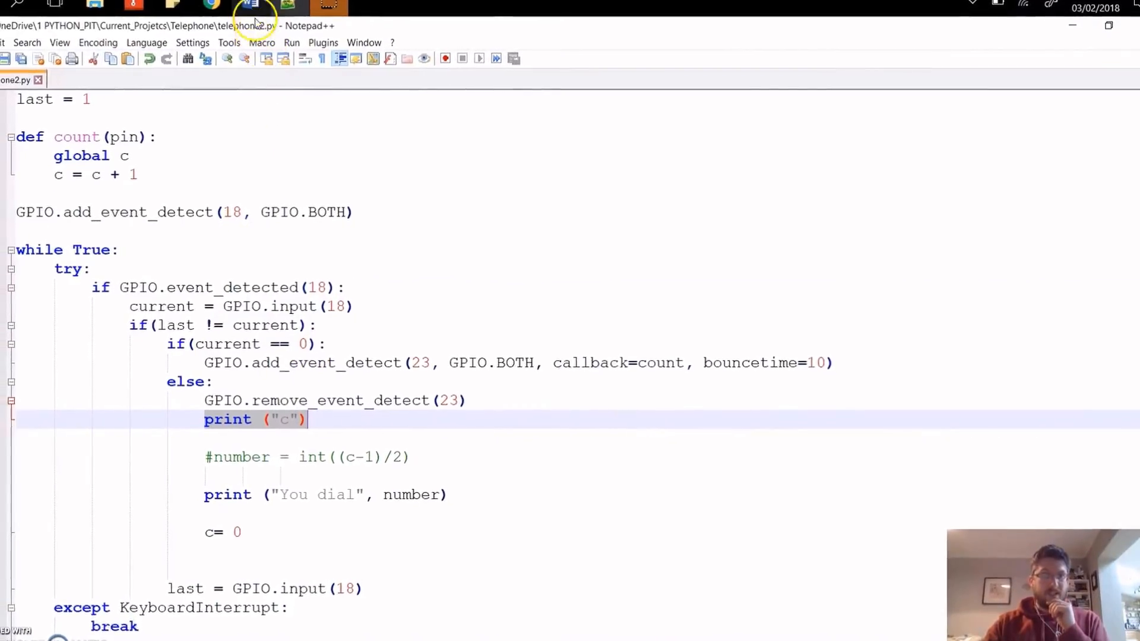
# Add the formula 2n+1 and the inverse note -1 /2 below the number table in Word.
pyautogui.click(260, 6)
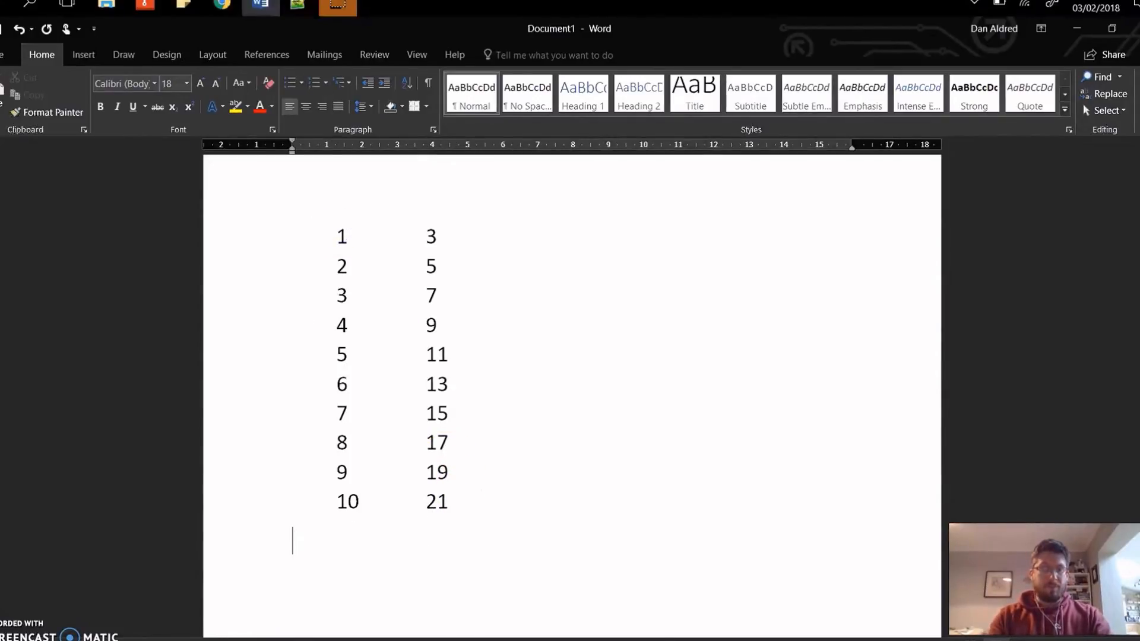
pyautogui.write('2')
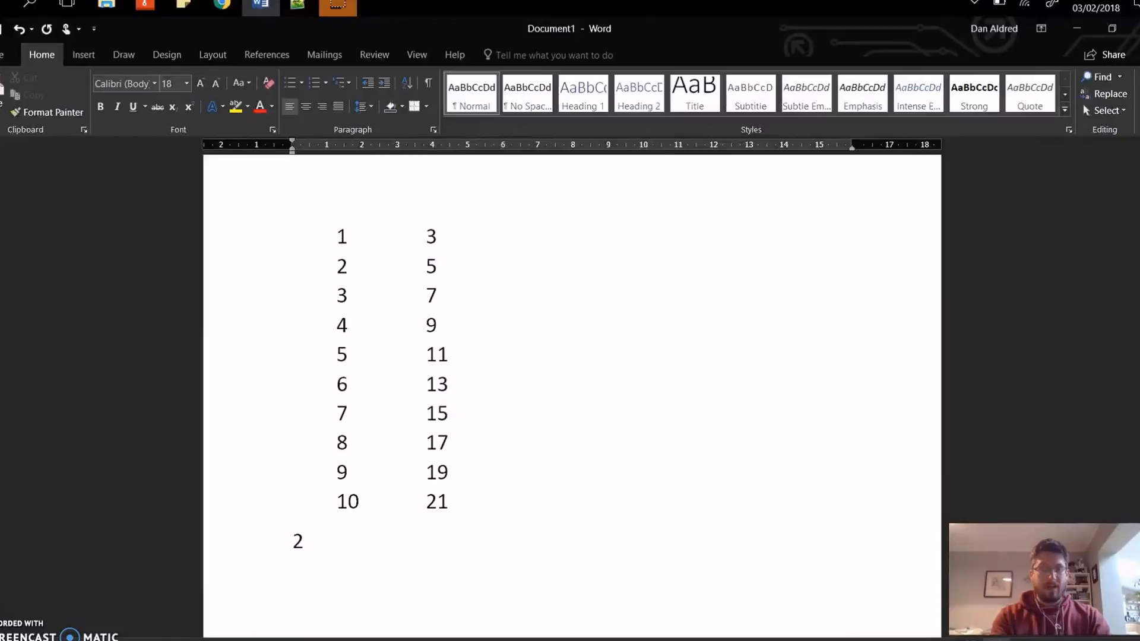
pyautogui.write('n+1')
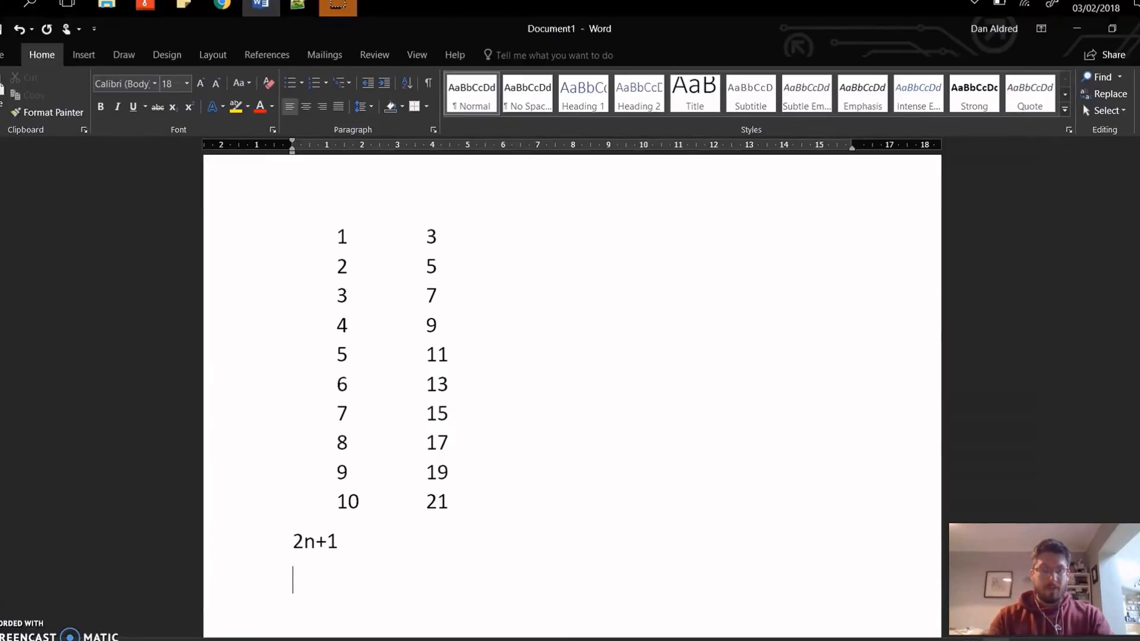
pyautogui.write('-1')
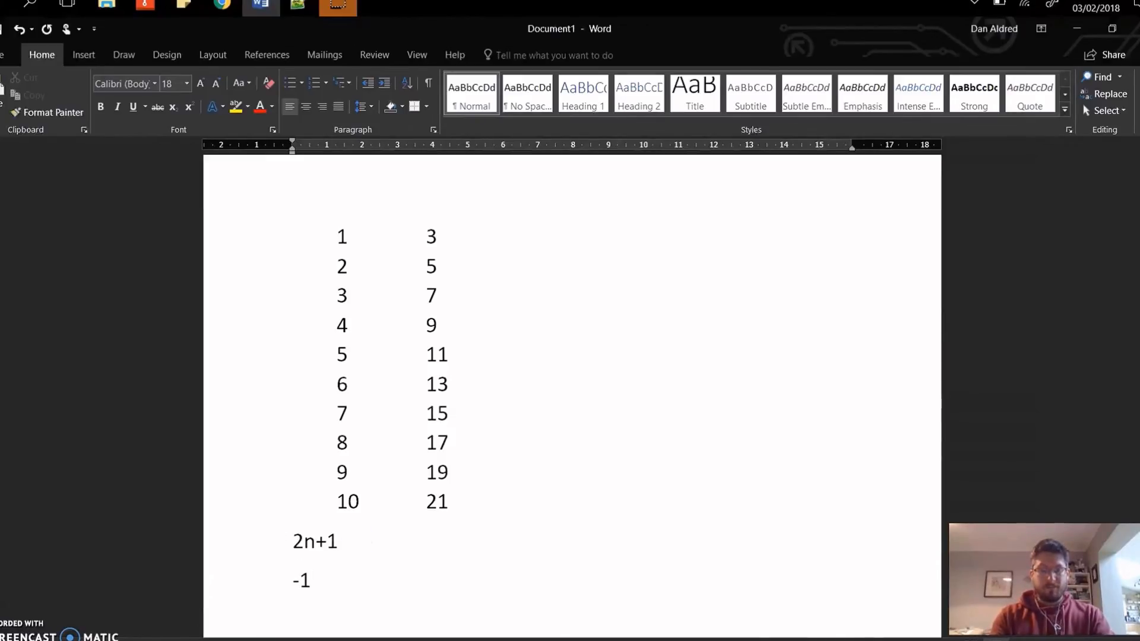
pyautogui.write('/2')
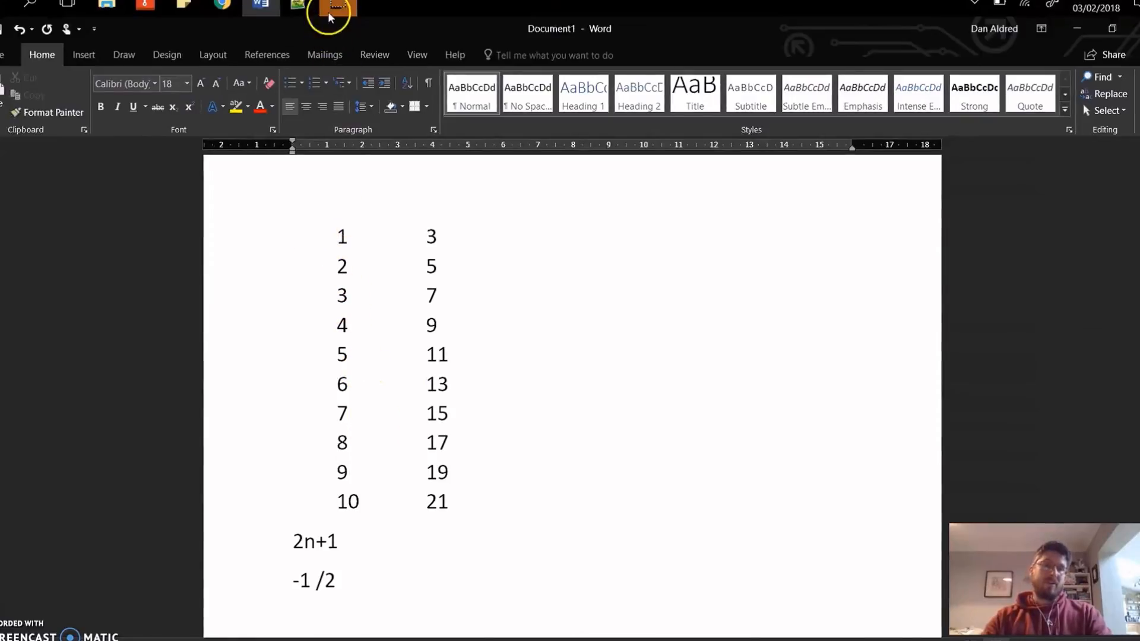
# Select the variable number on the line number = int((c-1)/2) in telephone2.py.
pyautogui.click(332, 8)
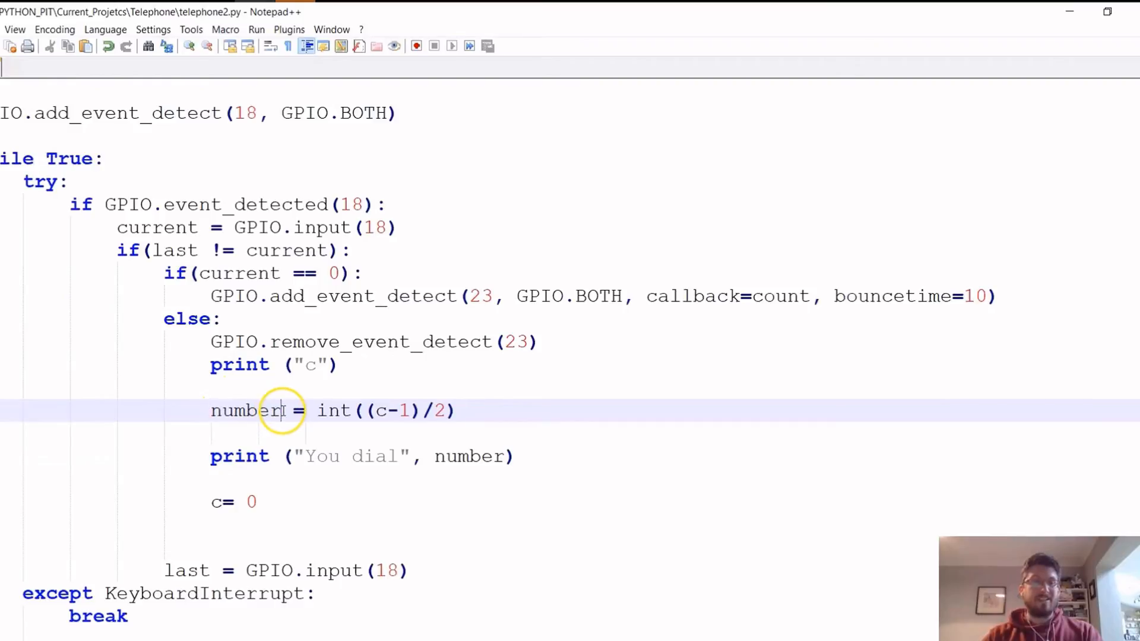
pyautogui.doubleClick(332, 410)
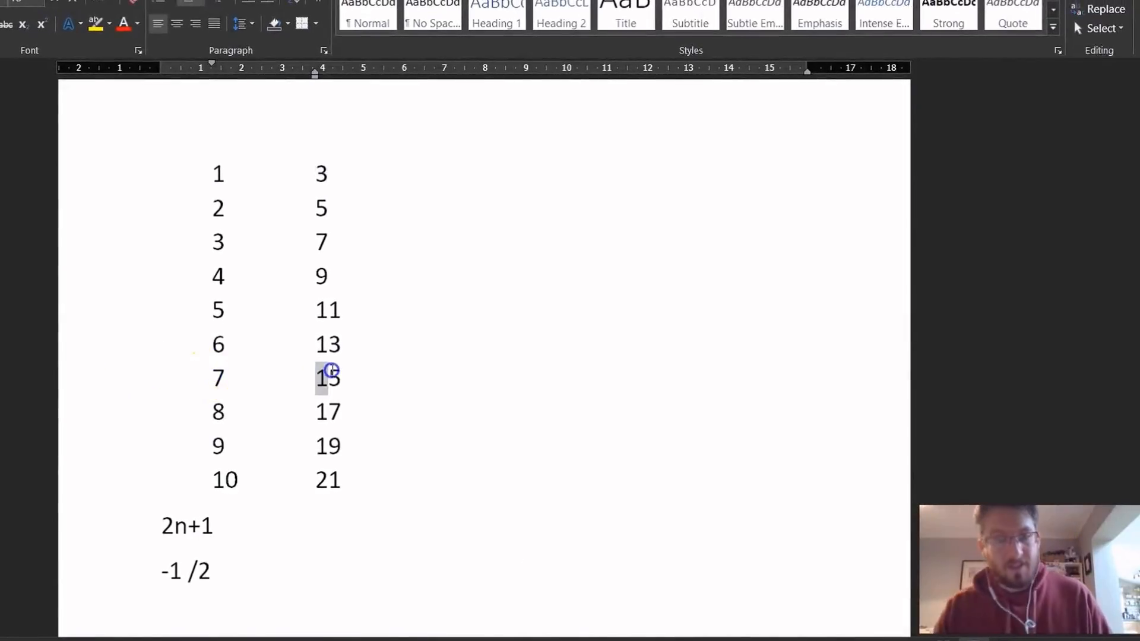
# Highlight the 15 in the right column of the Word number table.
pyautogui.click(322, 377)
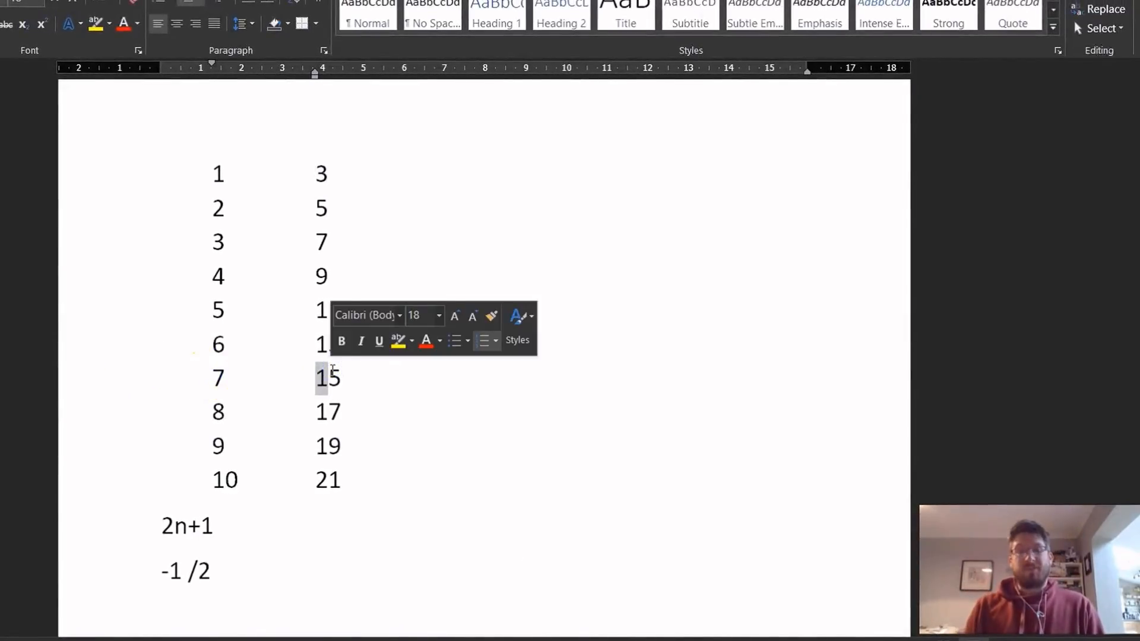